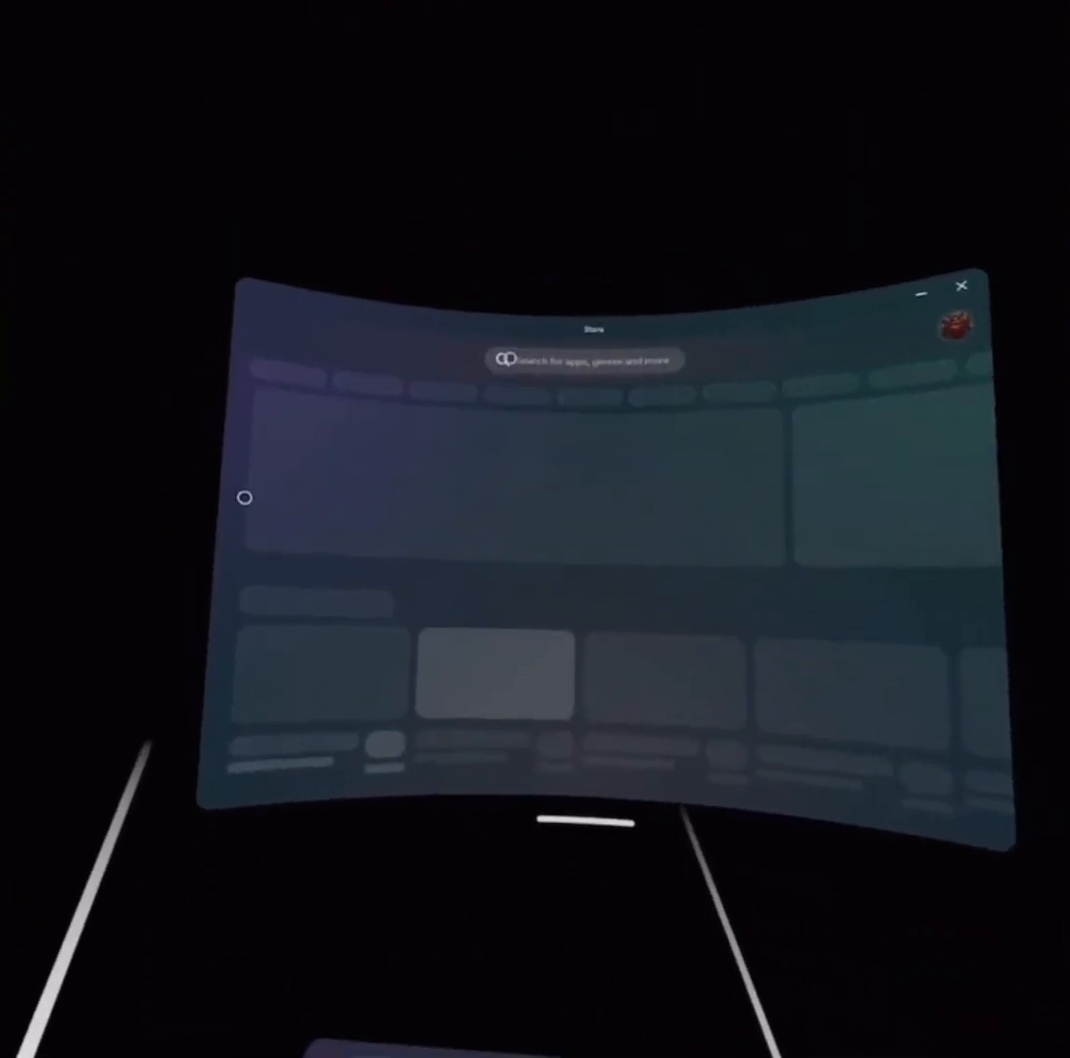
- Search the Meta Quest Store for 'mobile vr station' to show its purchased listing
left_click(590, 358)
type("mobile vr station")
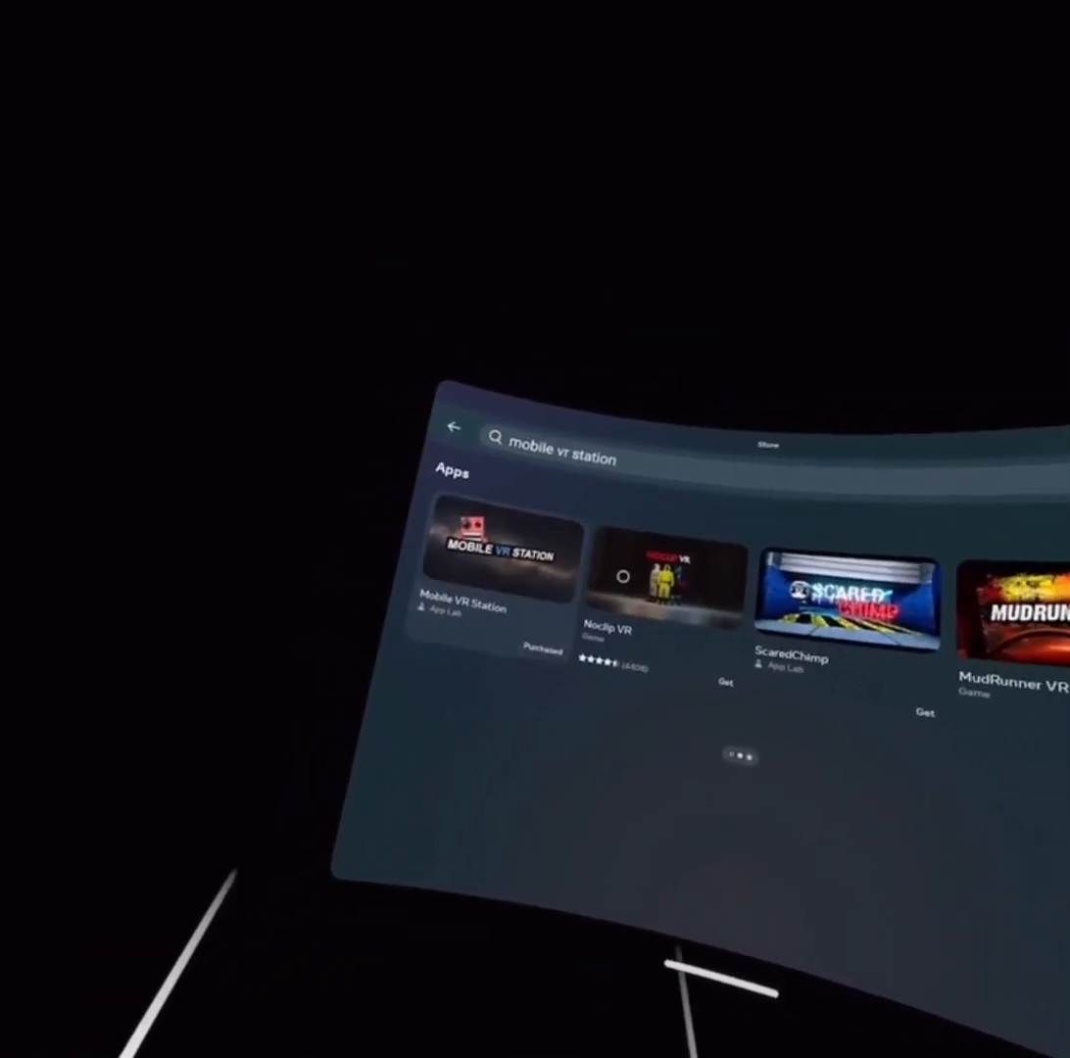
left_click(500, 556)
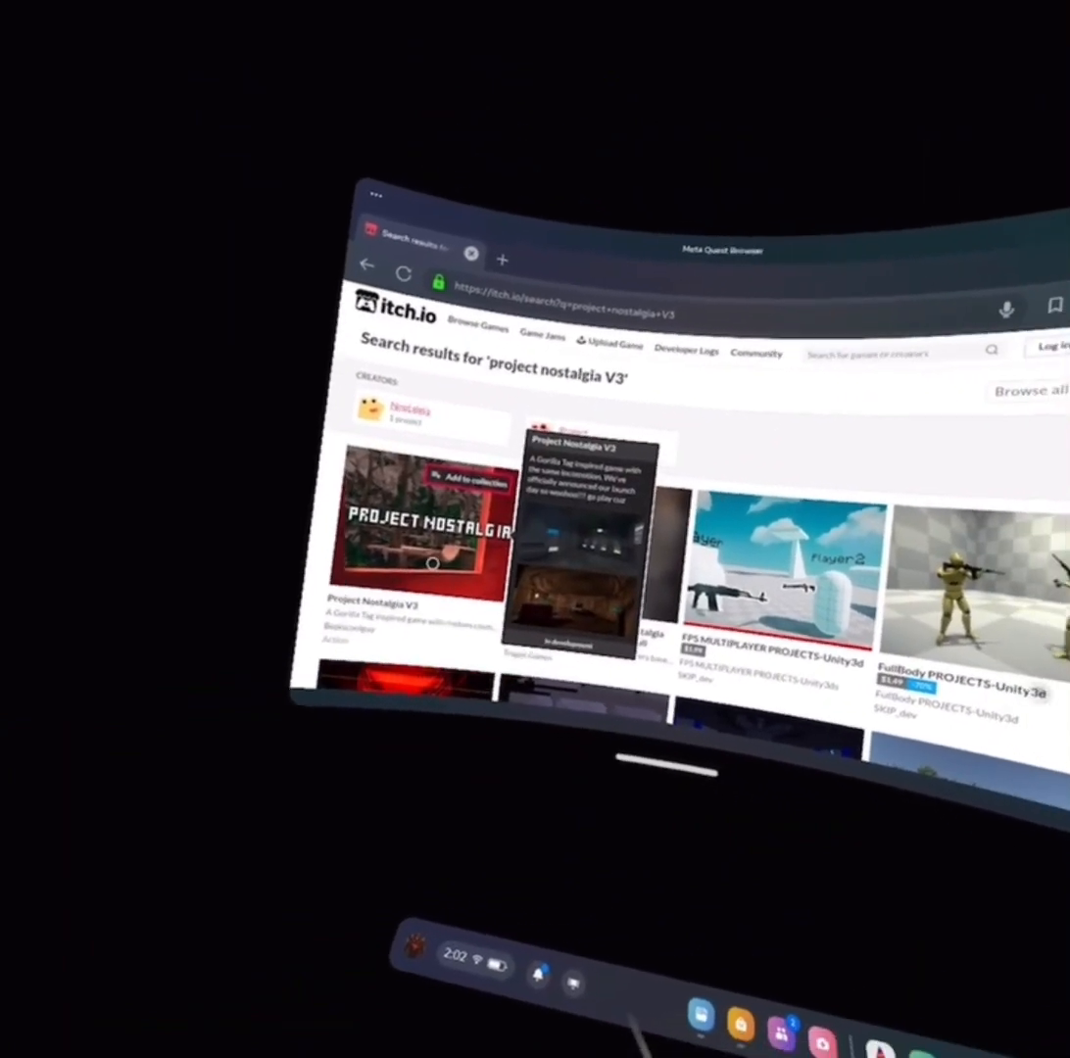
- Open the Project Nostalgia V3 itch.io page and download its file
left_click(421, 539)
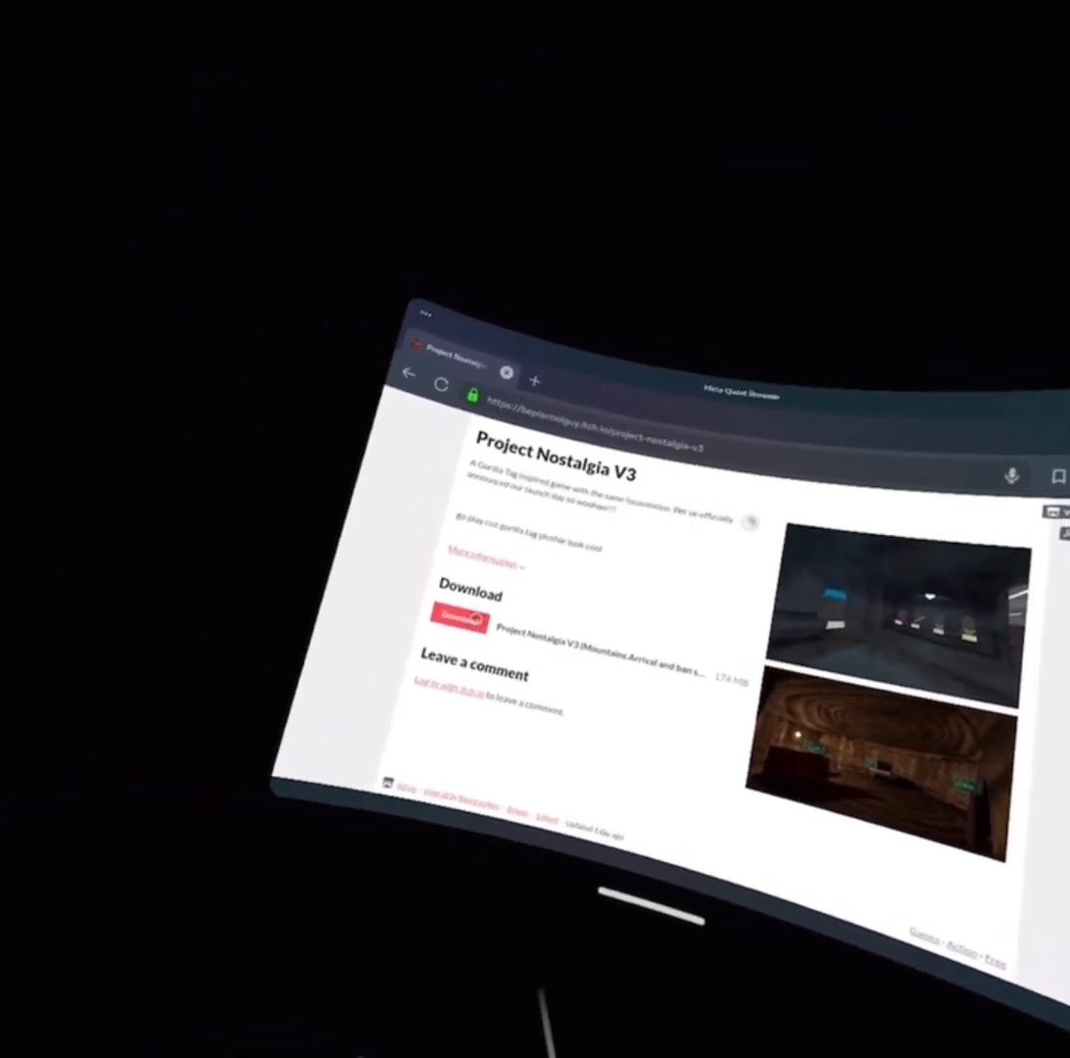
left_click(454, 617)
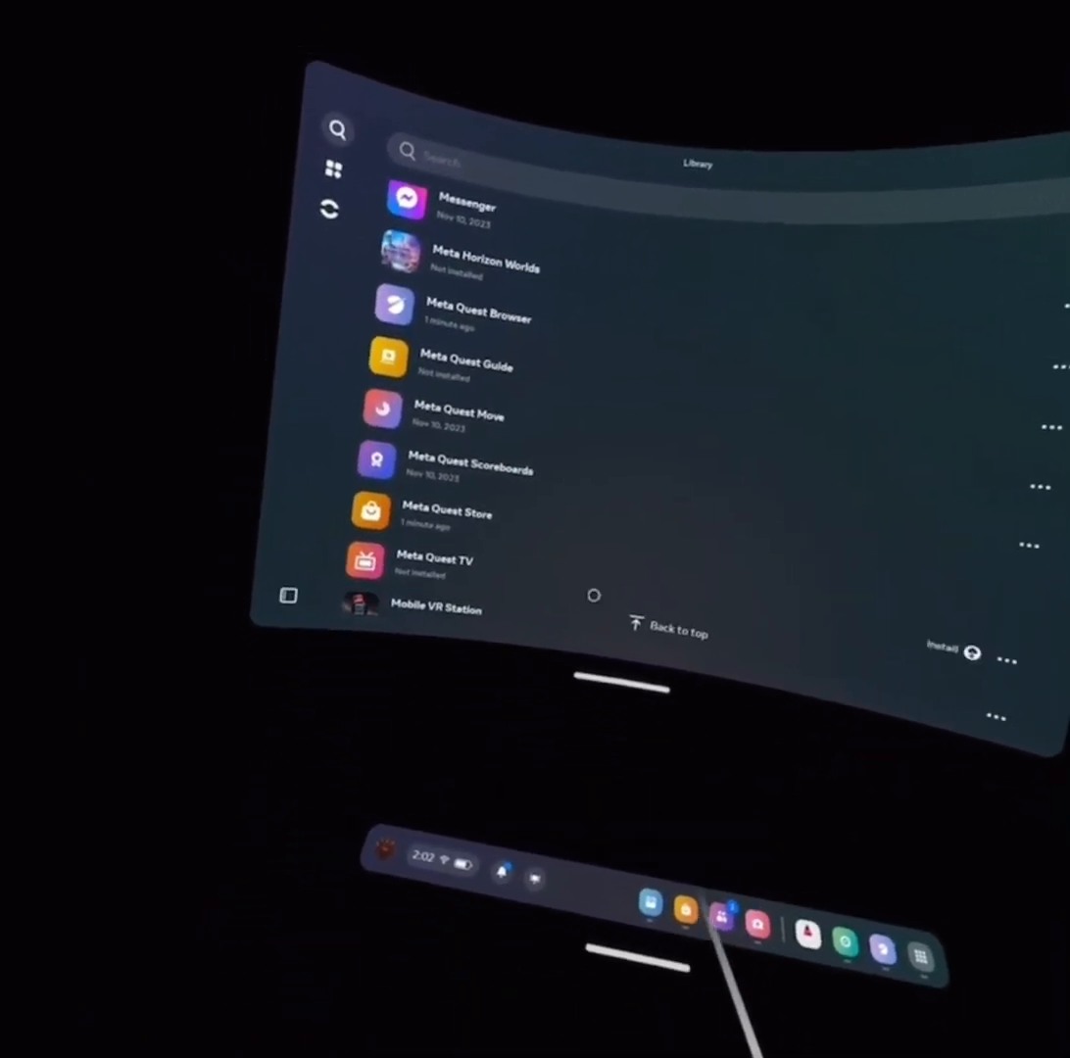
- Scroll the App Library down to Mobile VR Station and launch it
scroll("down", 3)
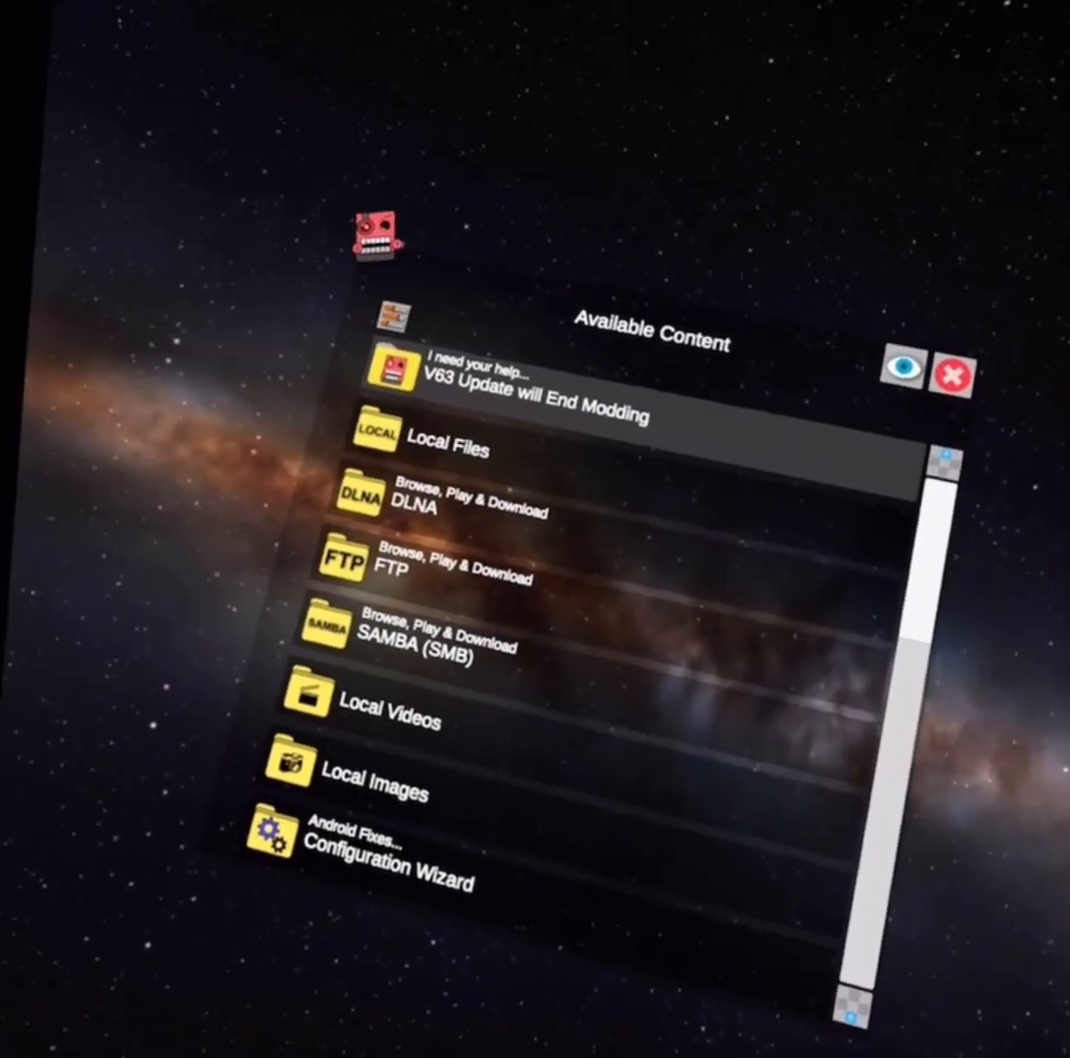
- In Local Files, open the Android folder and request Scoped Storage access
left_click(428, 449)
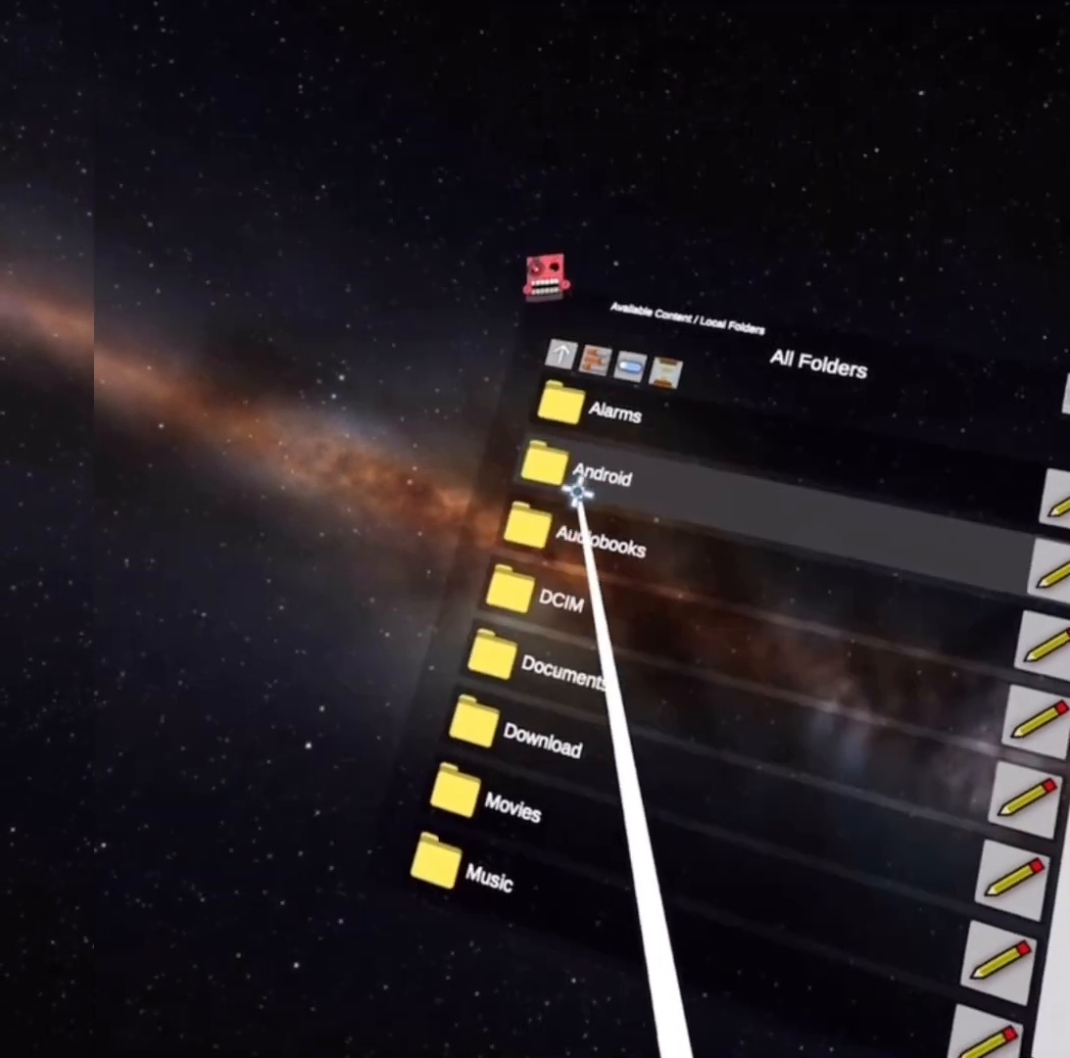
left_click(549, 478)
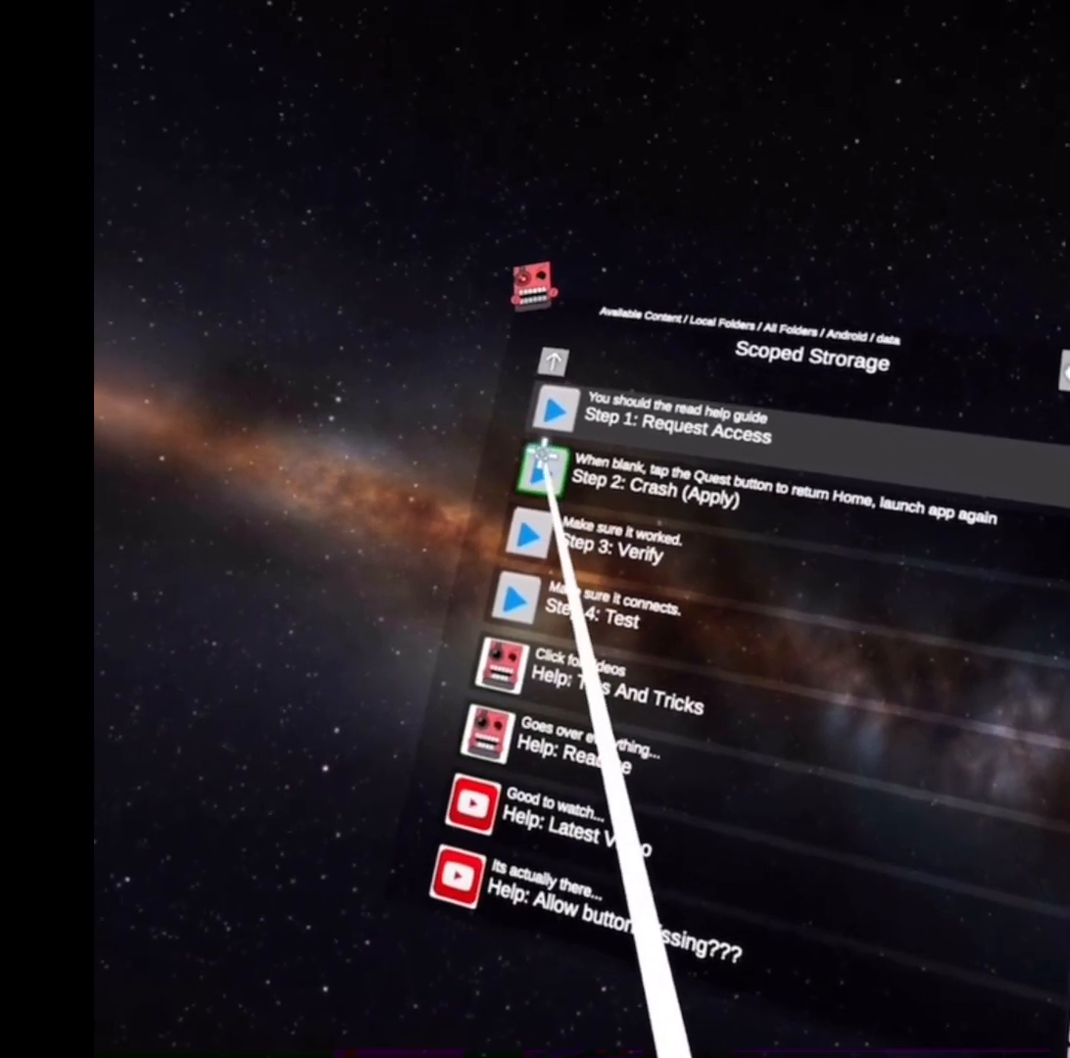
left_click(548, 465)
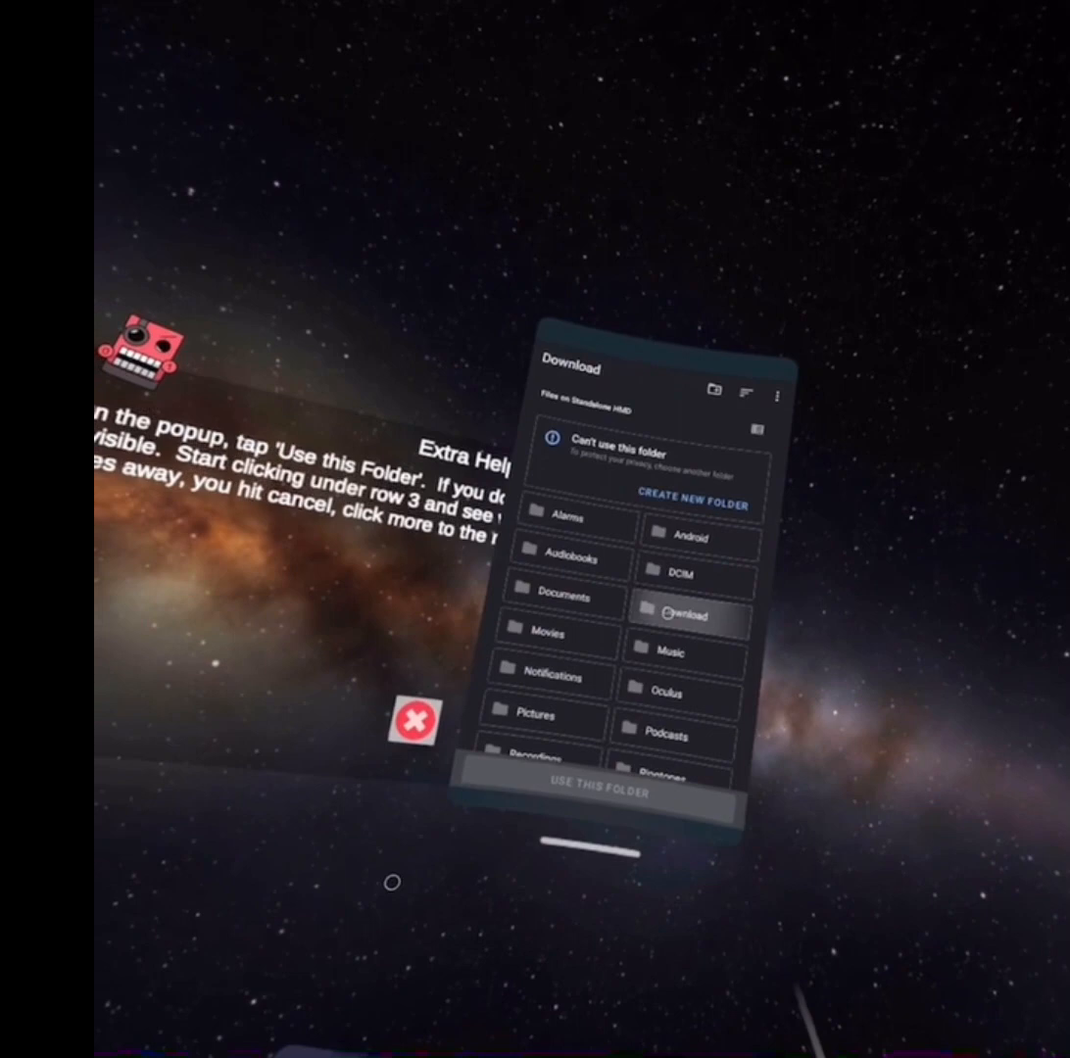
- Open the Download folder in the picker to pick the latest Project Nostalgia APK
left_click(682, 615)
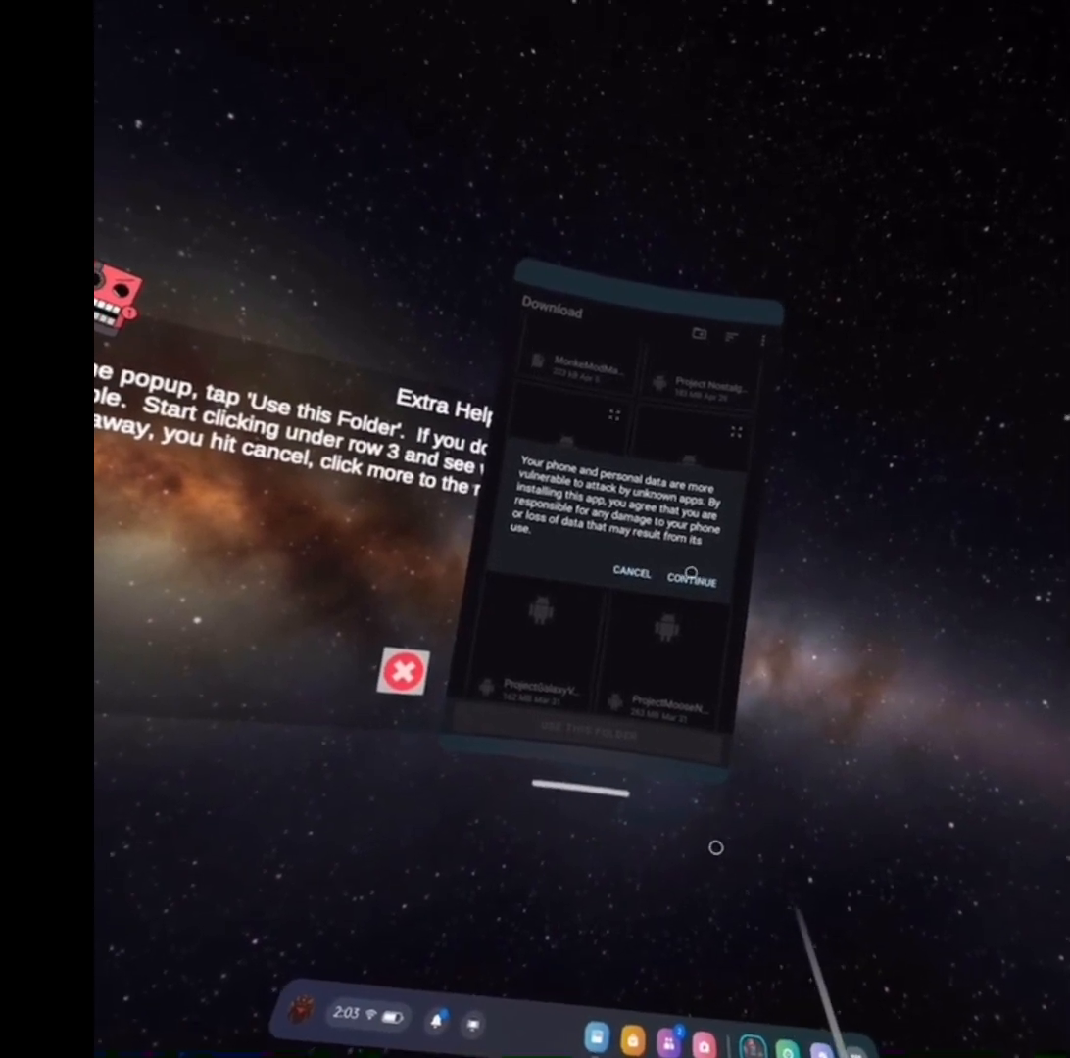
left_click(692, 575)
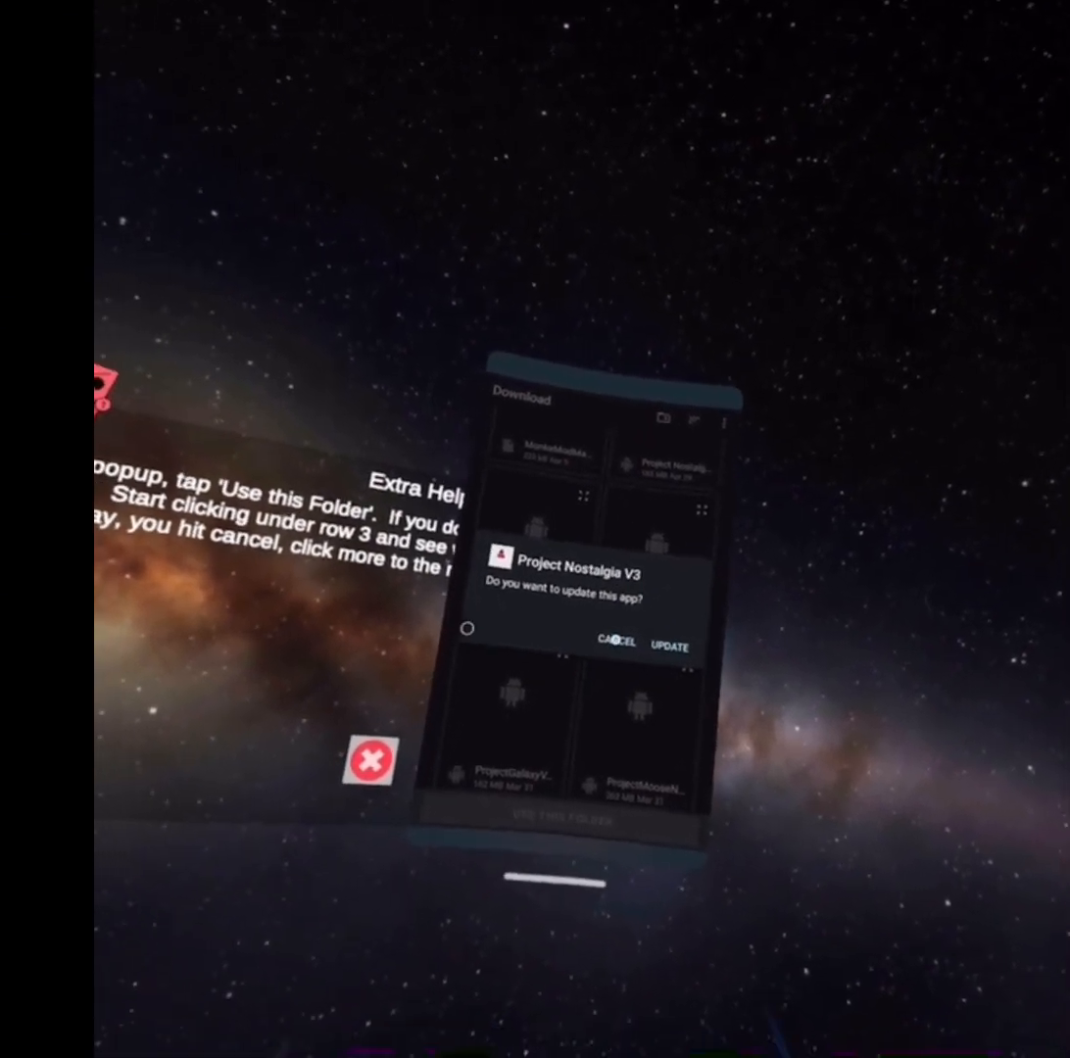
left_click(616, 644)
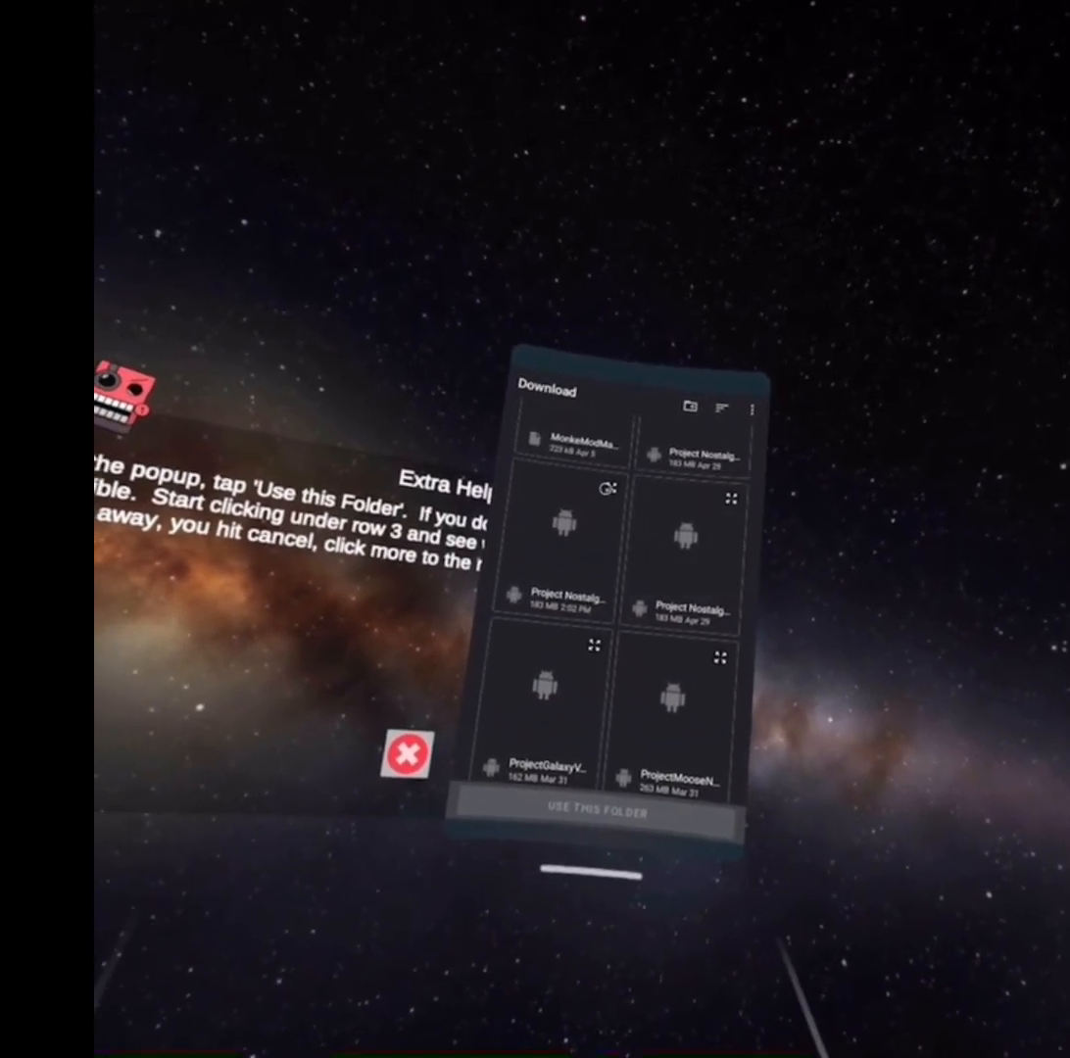
left_click(600, 812)
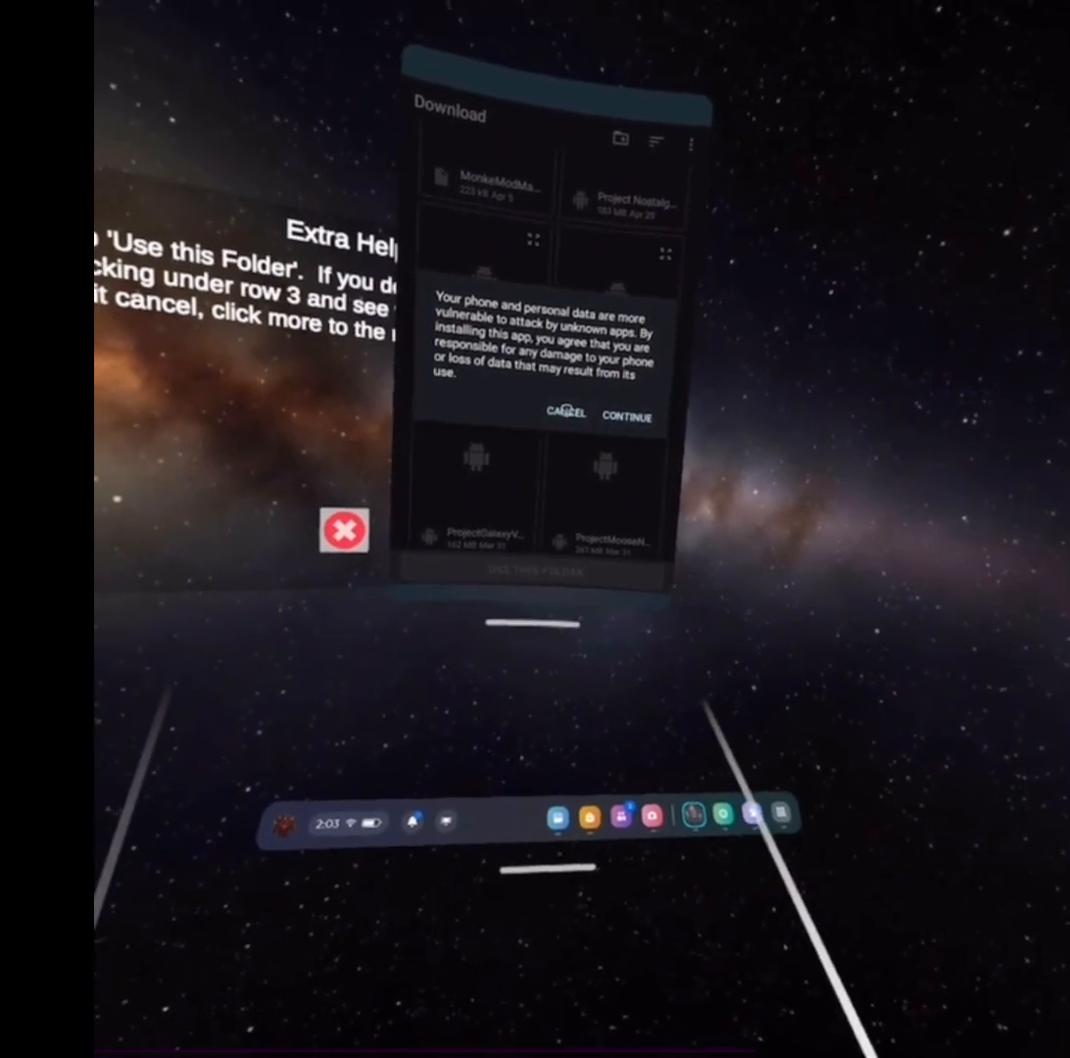